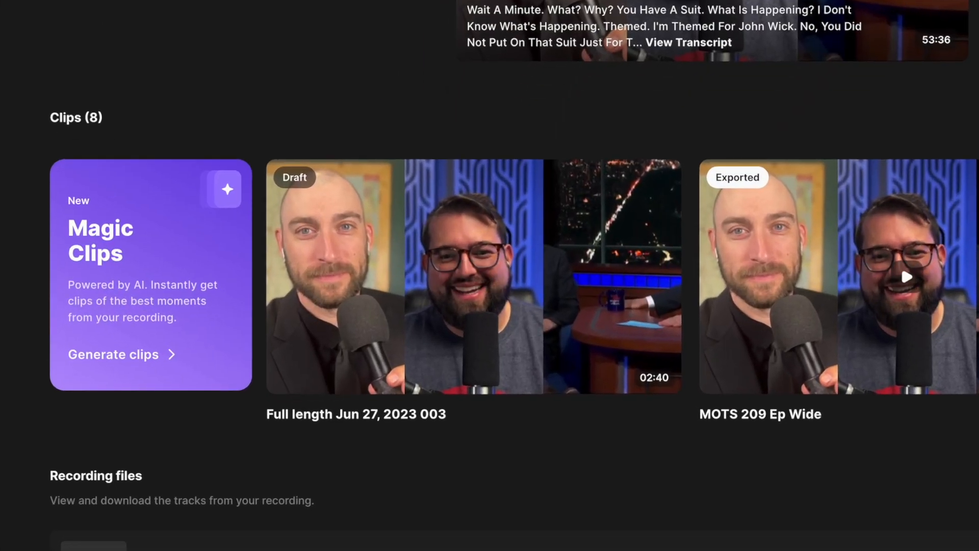
mouse_move(311, 278)
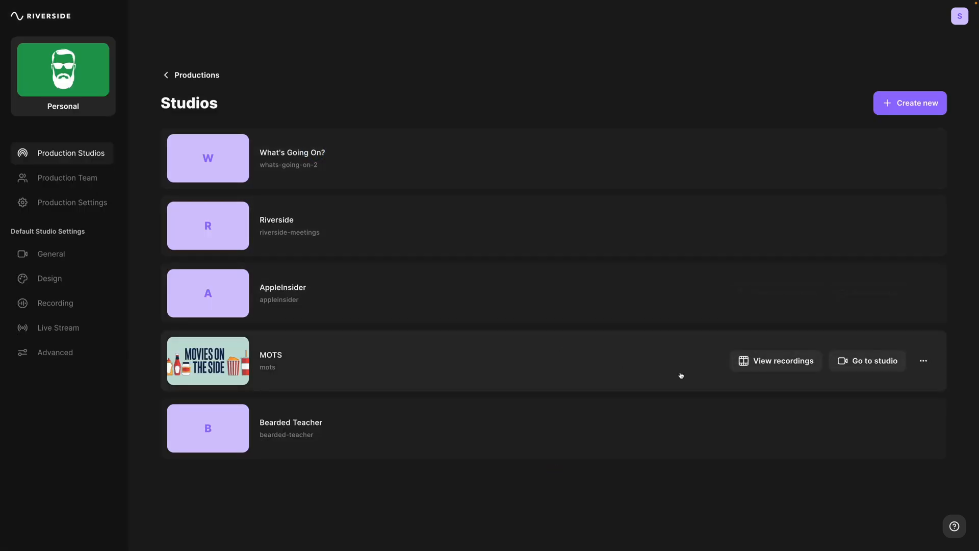
Open the MOTS studio's recordings and browse the MOTS 209 recording's clips
click(776, 360)
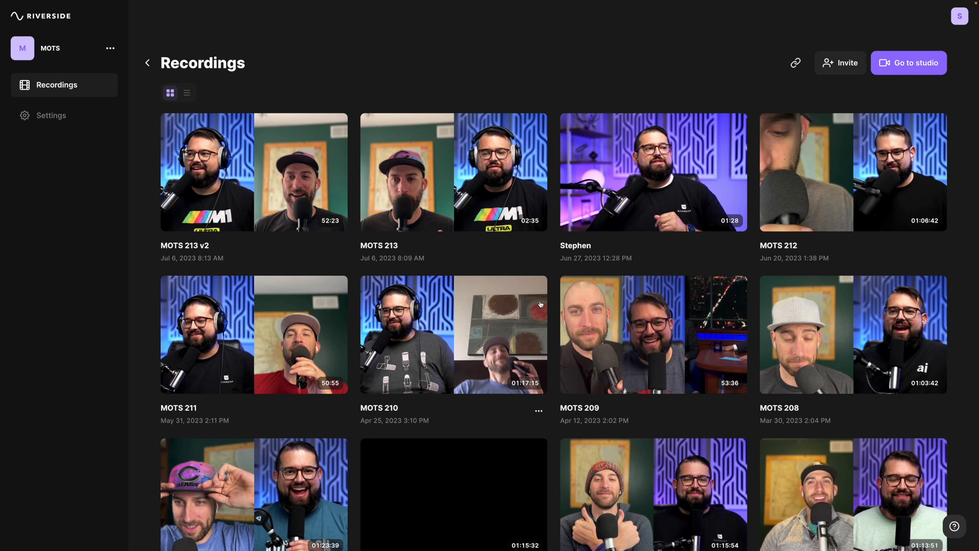
scroll(down, 3)
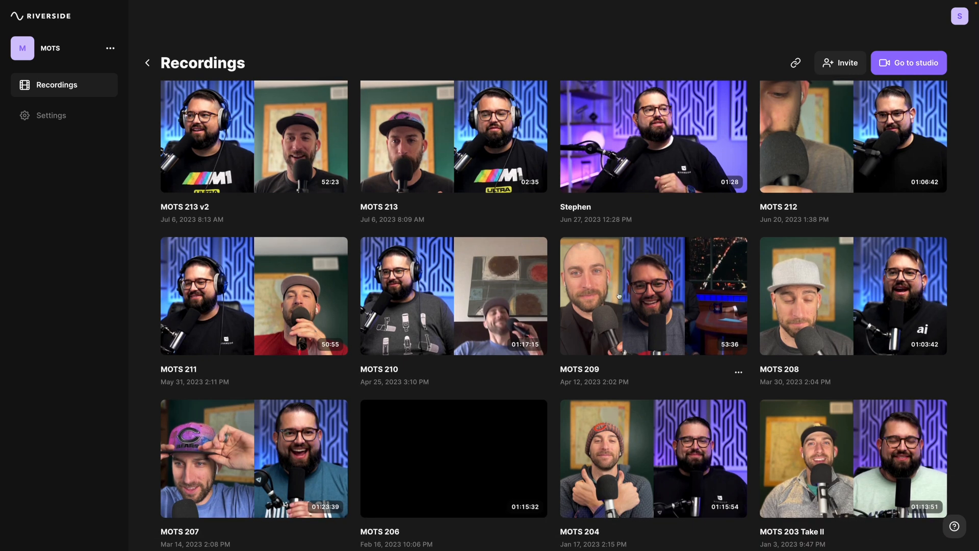
click(653, 295)
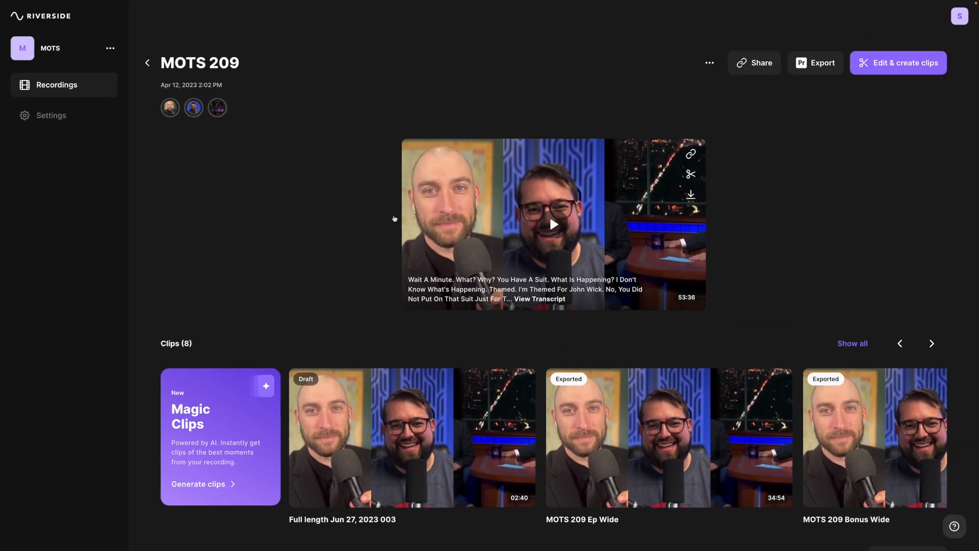
scroll(down, 3)
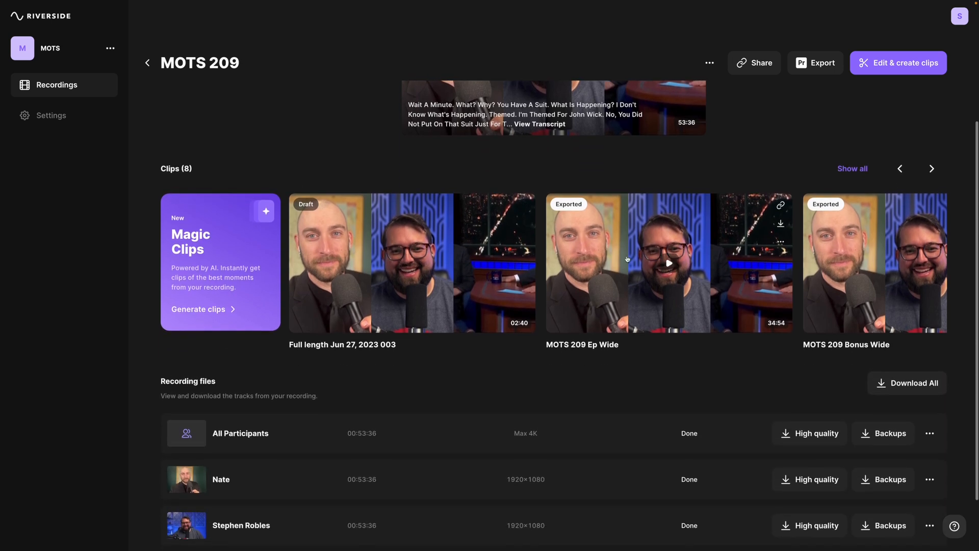
scroll(down, 3)
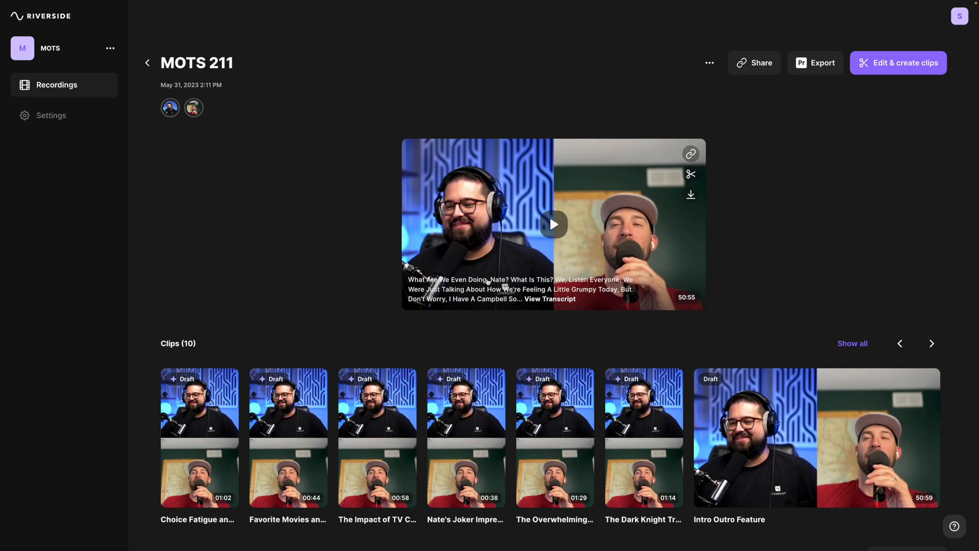
scroll(down, 3)
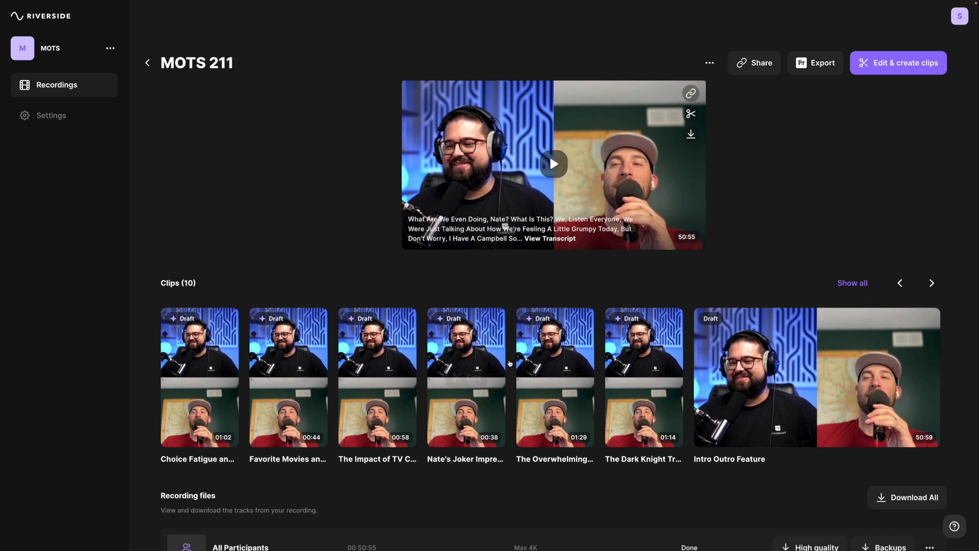
scroll(down, 3)
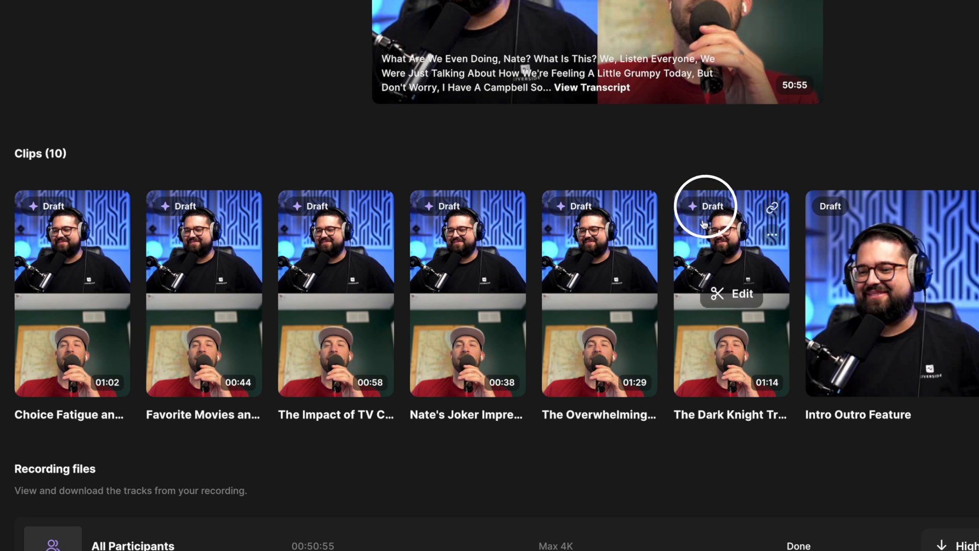
mouse_move(694, 214)
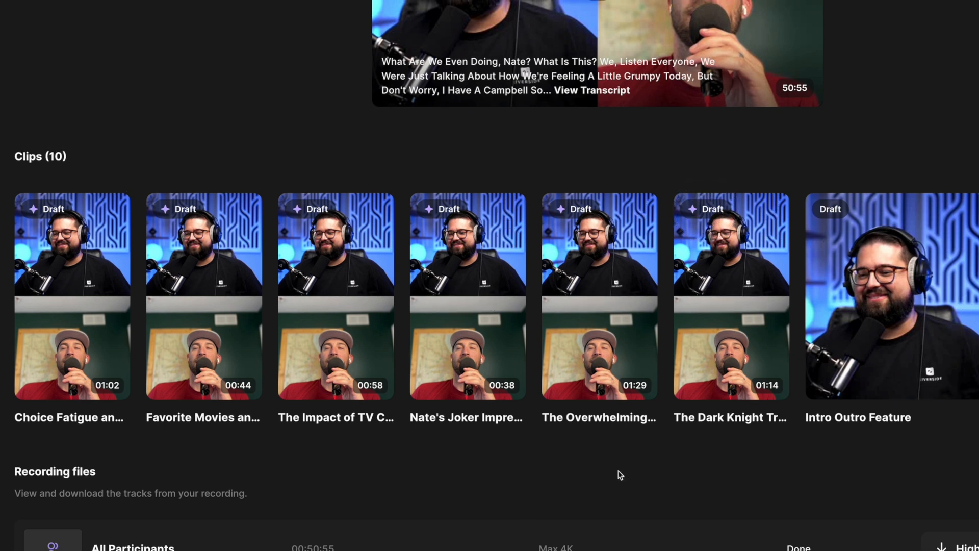
mouse_move(253, 437)
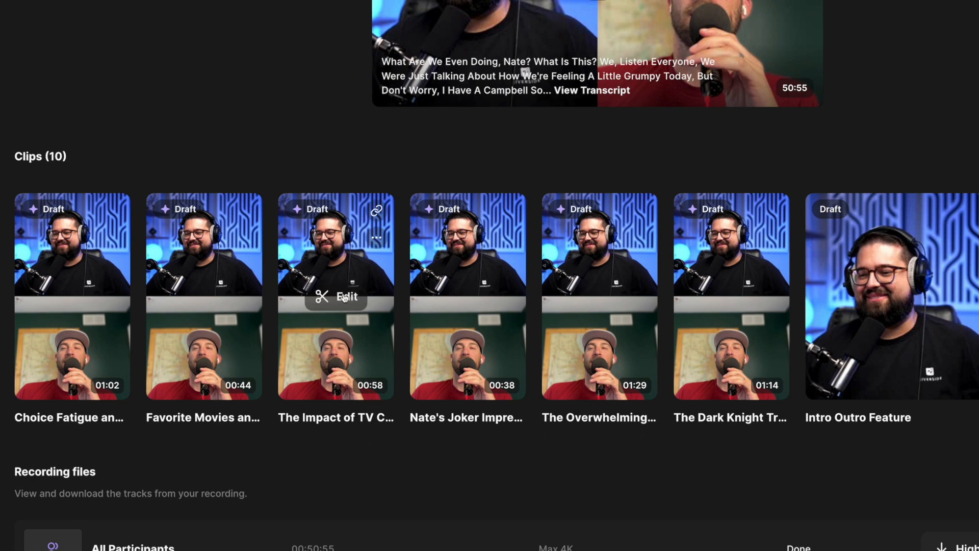
scroll(down, 3)
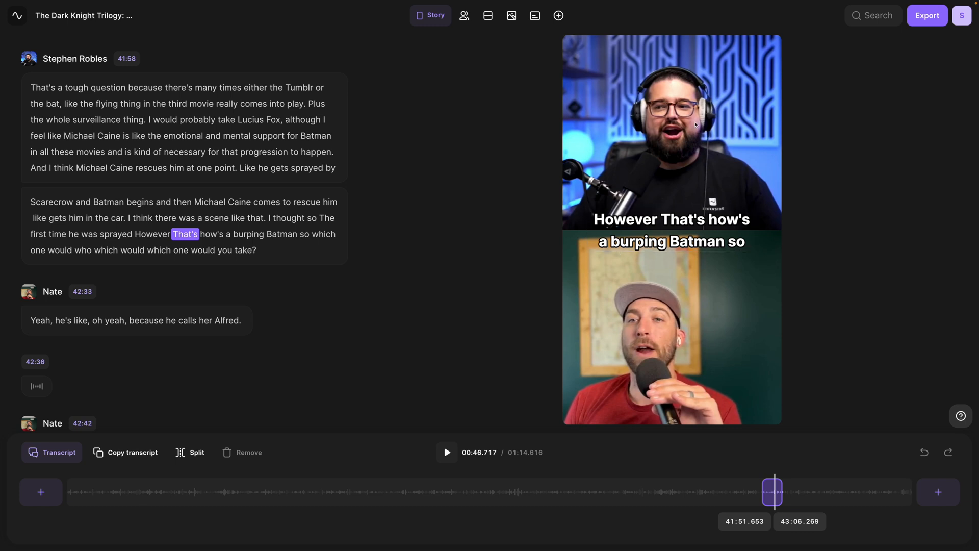
mouse_move(459, 101)
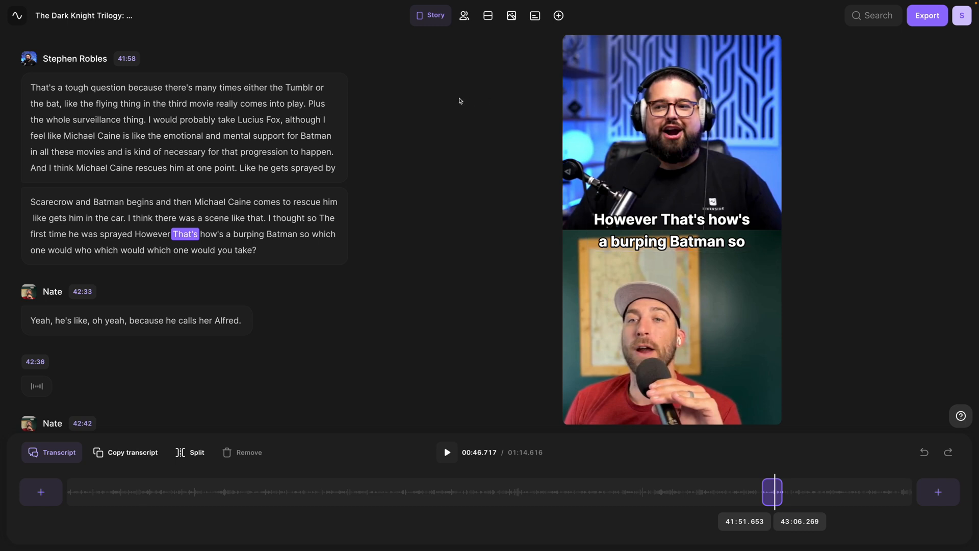
mouse_move(431, 15)
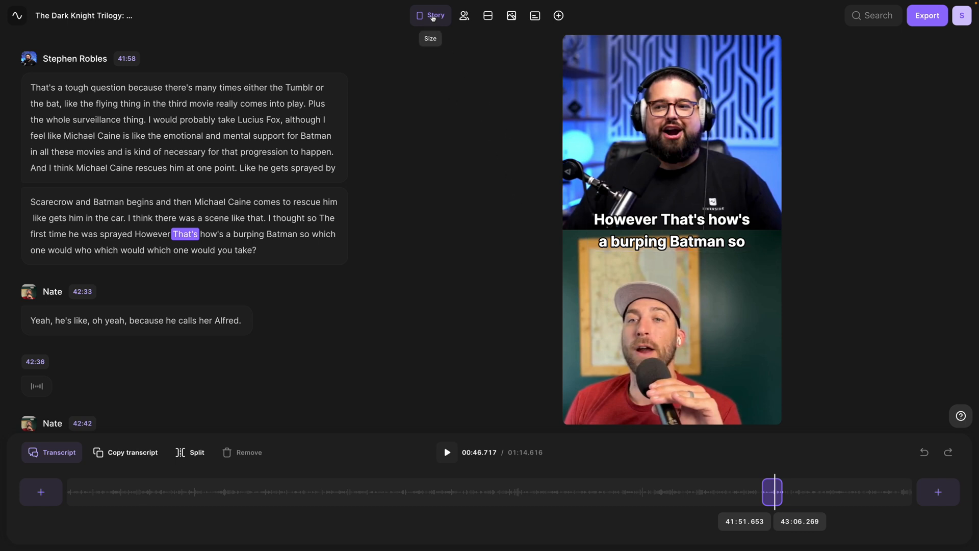
Try square 1:1 and widescreen 16:9 frame sizes on the Dark Knight Trilogy clip
click(431, 16)
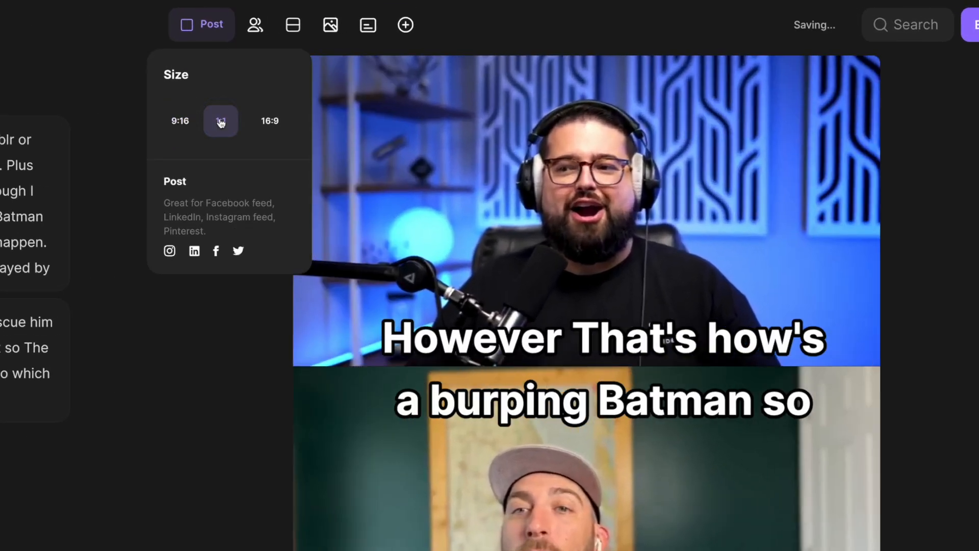
click(220, 120)
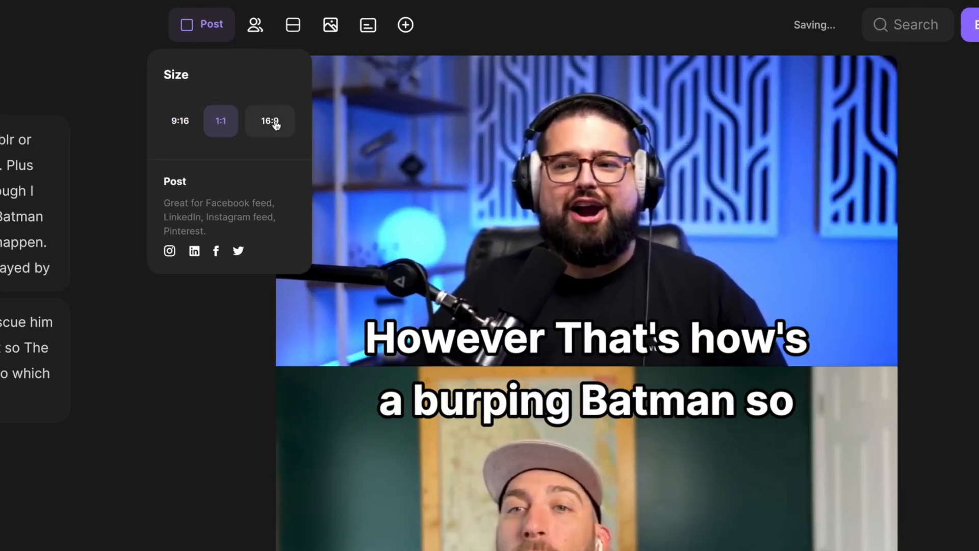
click(270, 120)
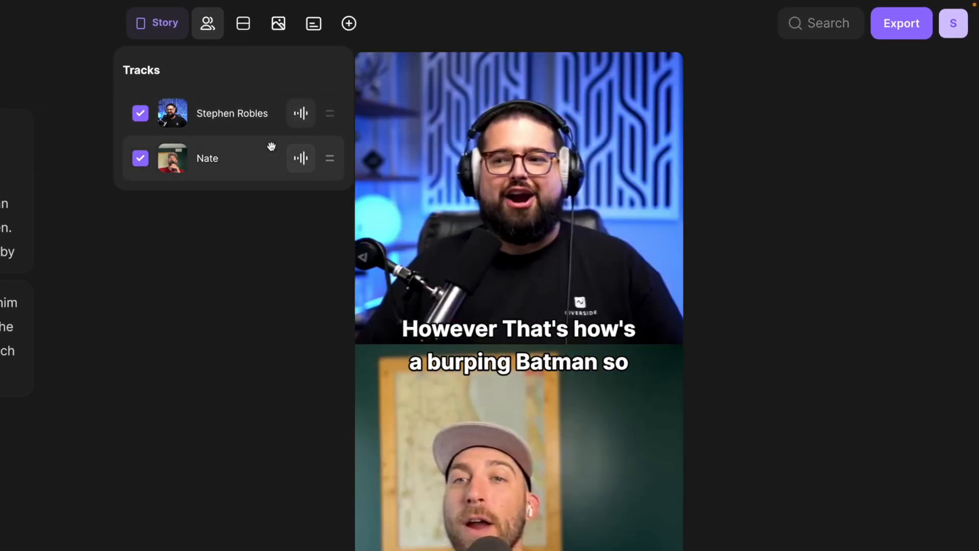
Choose the stacked split layout, toggling Keep aspect ratio and Rounded corners
click(242, 23)
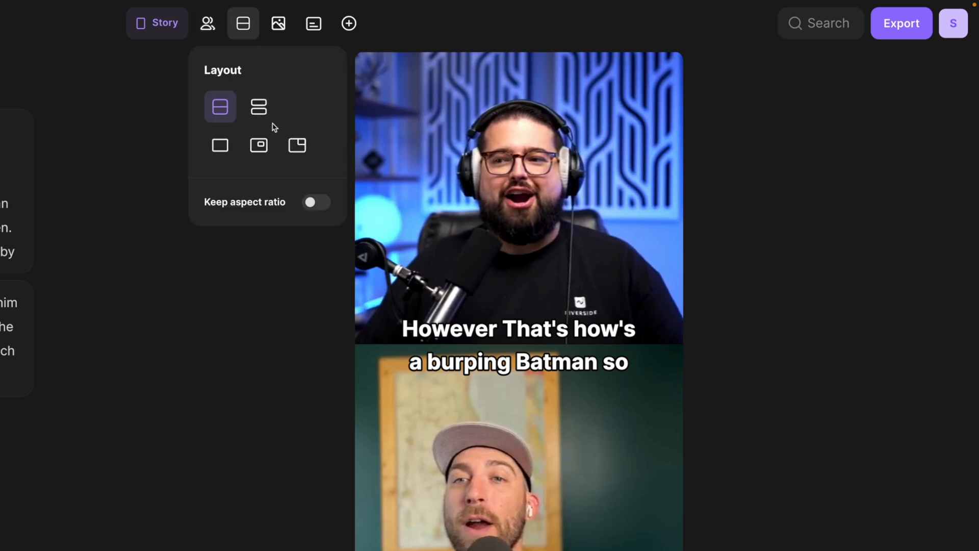
click(258, 106)
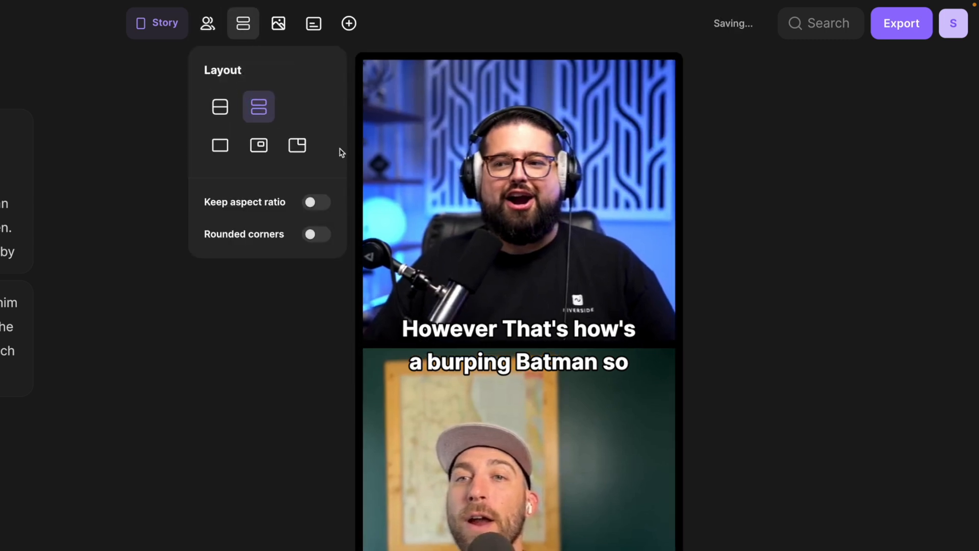
click(317, 202)
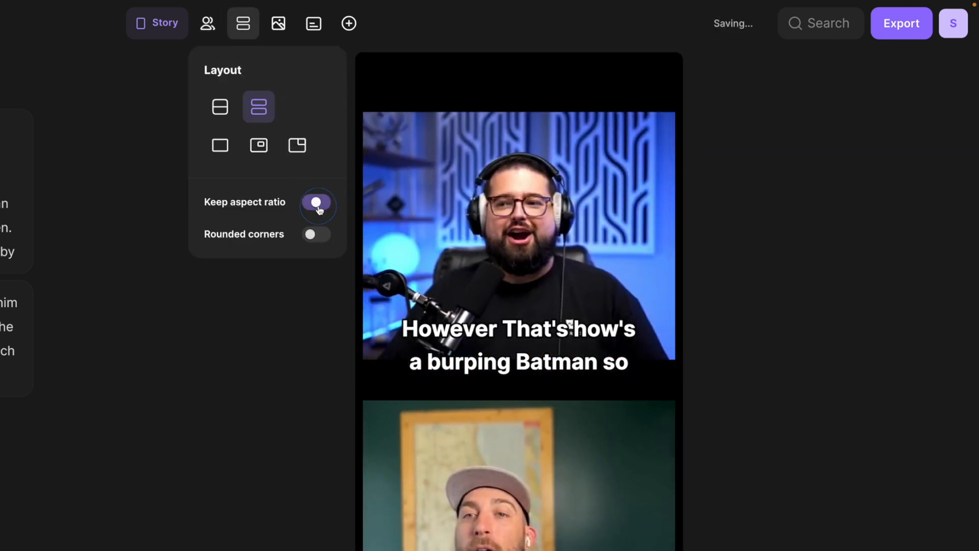
click(317, 201)
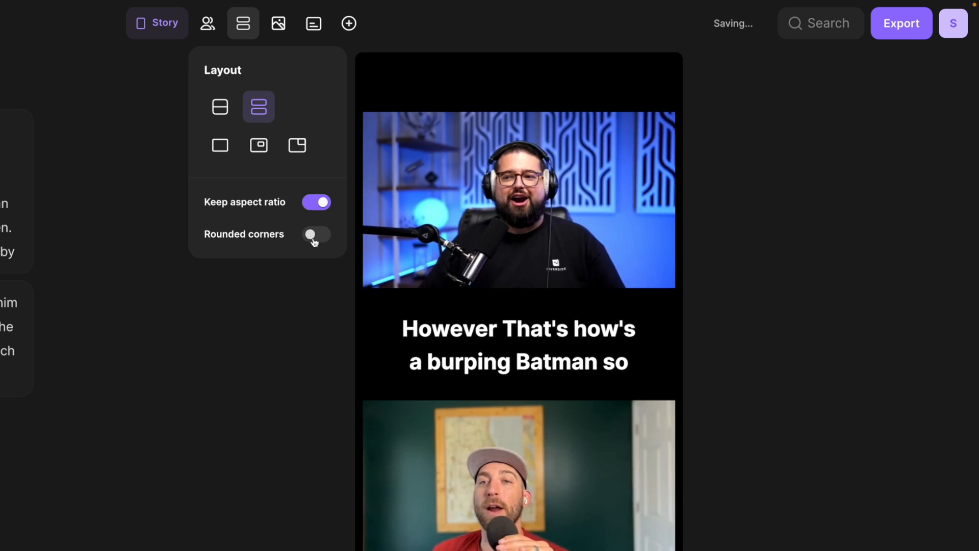
click(518, 343)
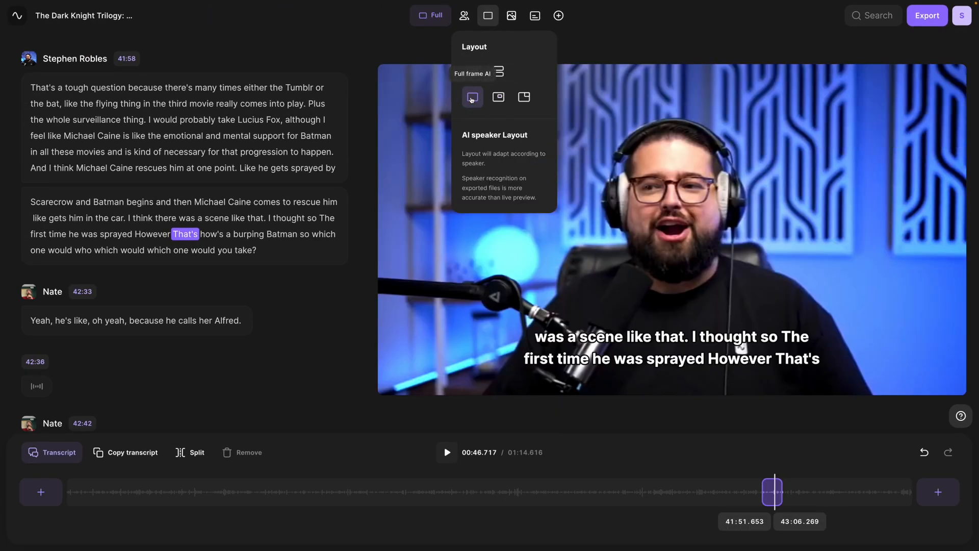
Try the picture-in-picture layout, then apply a gradient background tile
click(497, 97)
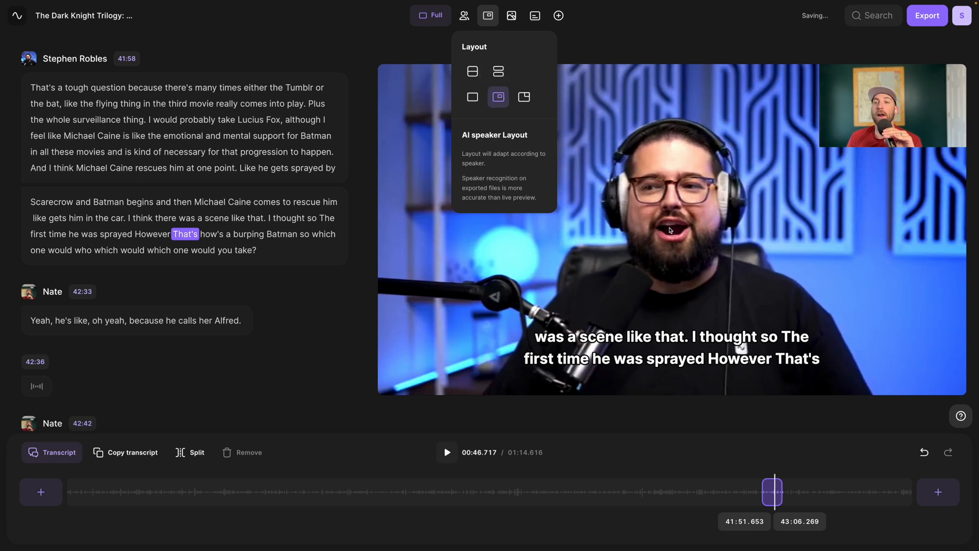
mouse_move(561, 63)
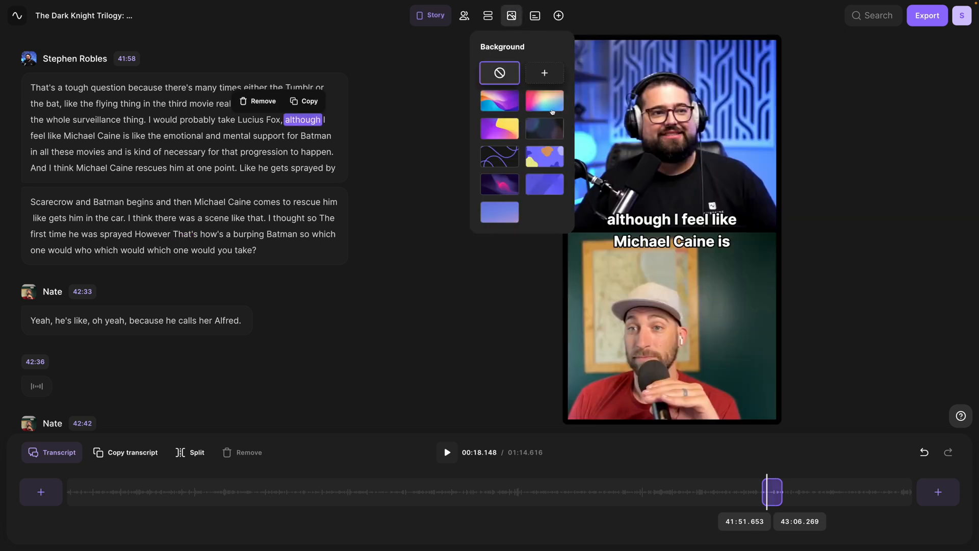
click(544, 156)
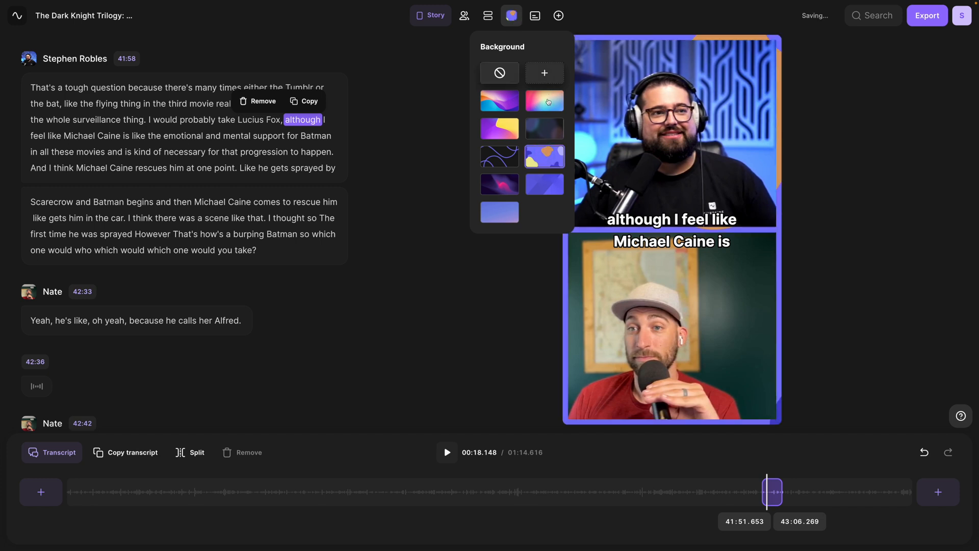
mouse_move(534, 16)
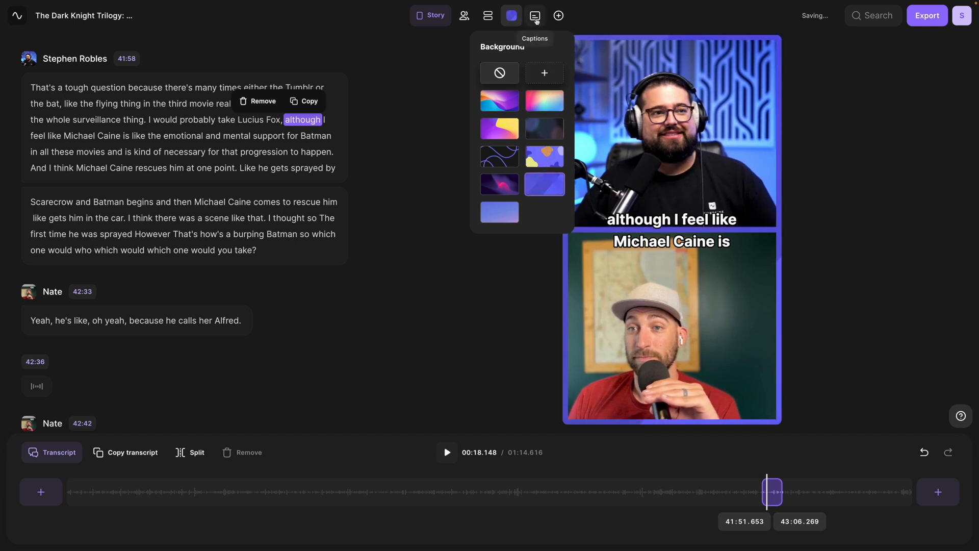
Close Background and turn captions off, then back on with a style
click(534, 15)
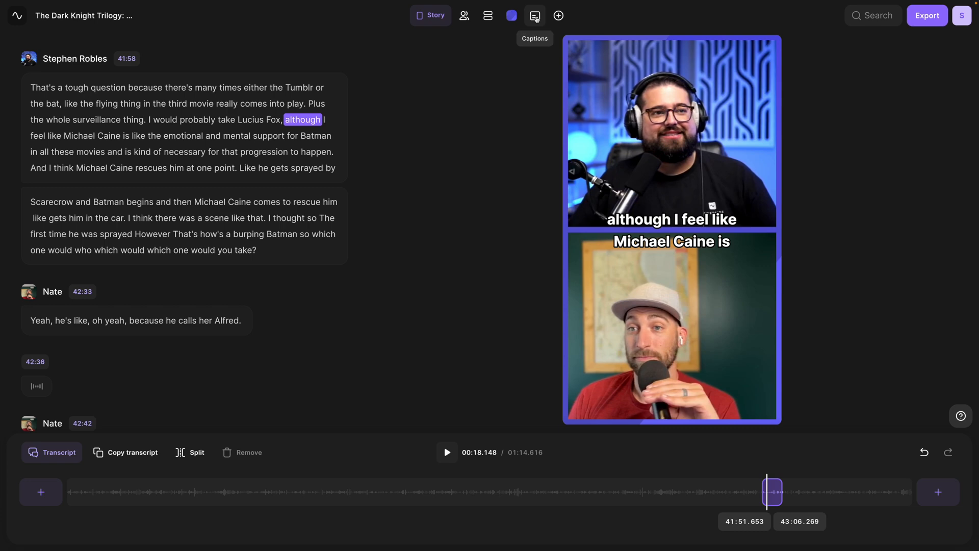
click(534, 16)
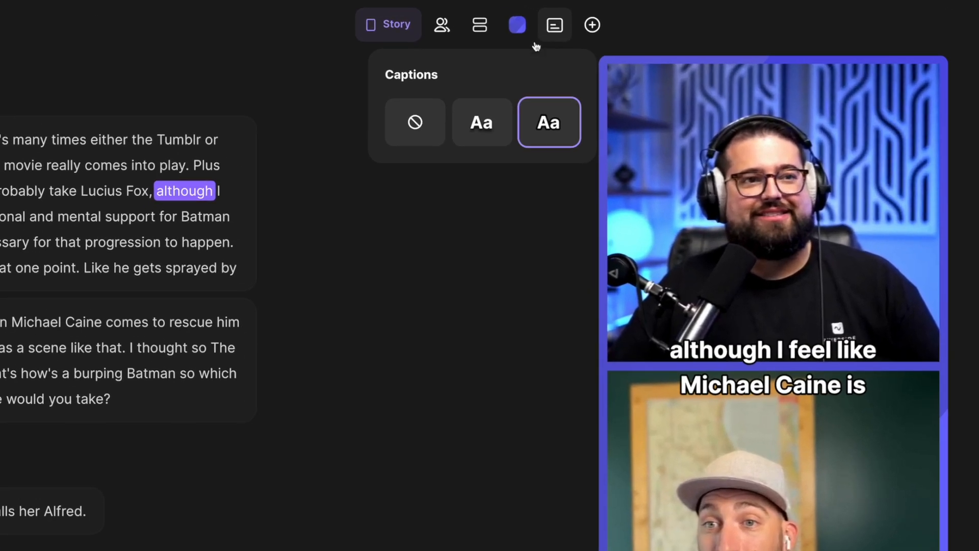
click(414, 122)
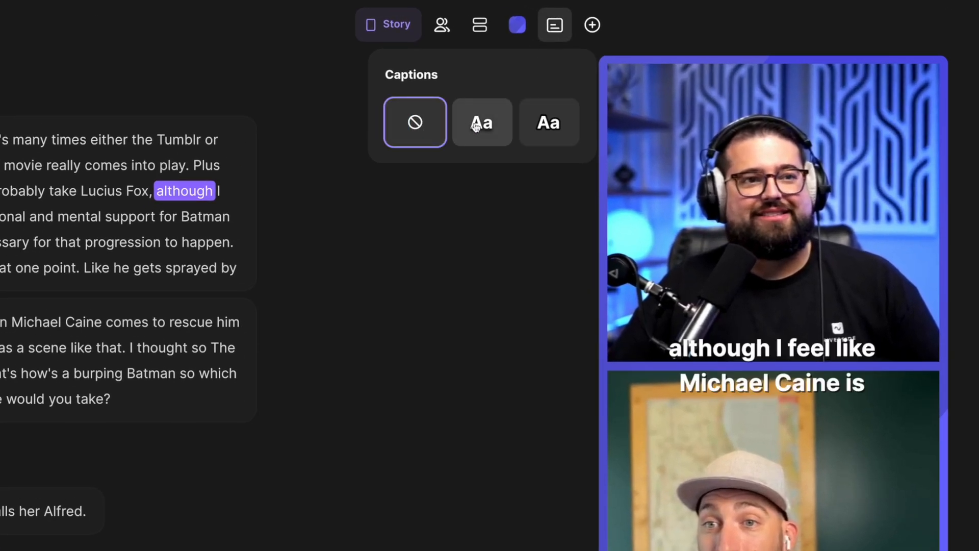
click(549, 122)
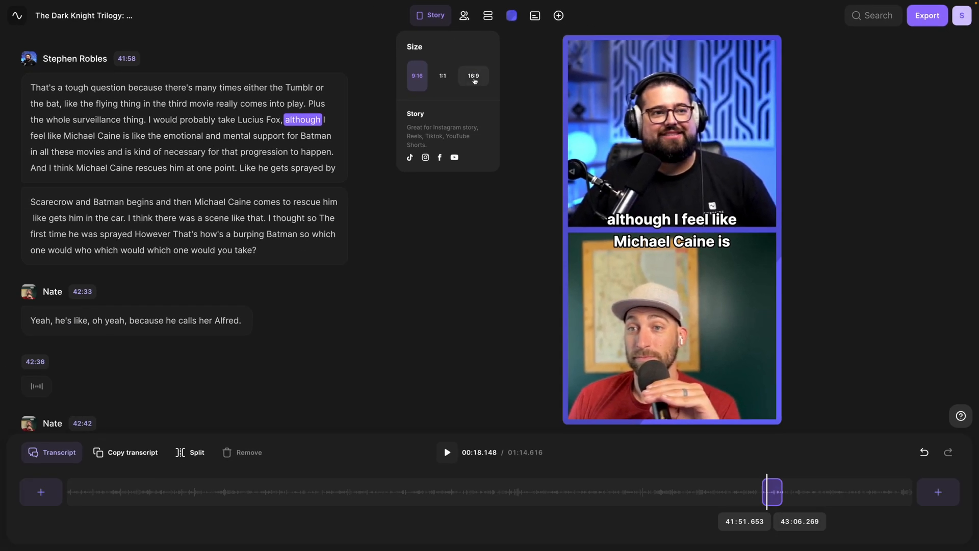
Preview 16:9, return to 9:16, move captions between the speakers, and show logo upload
click(473, 76)
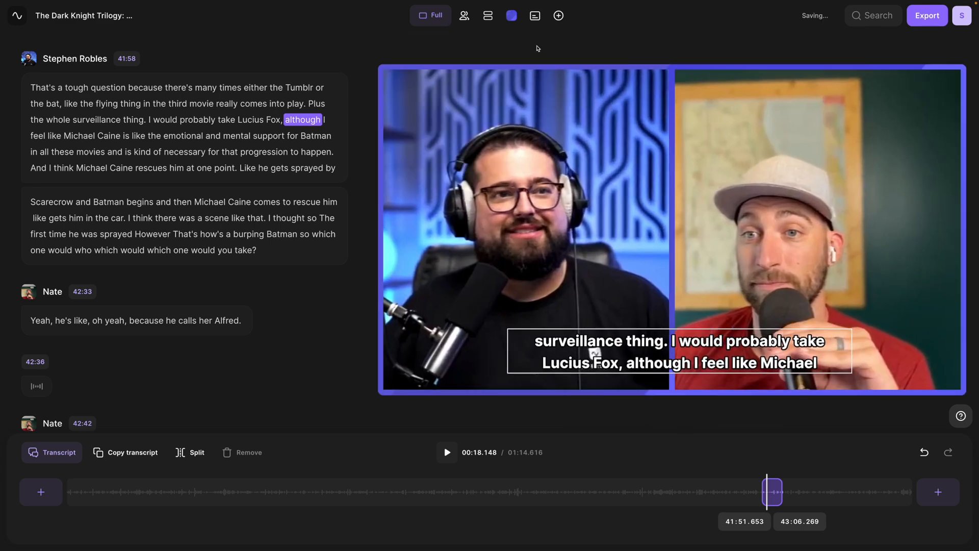
click(430, 15)
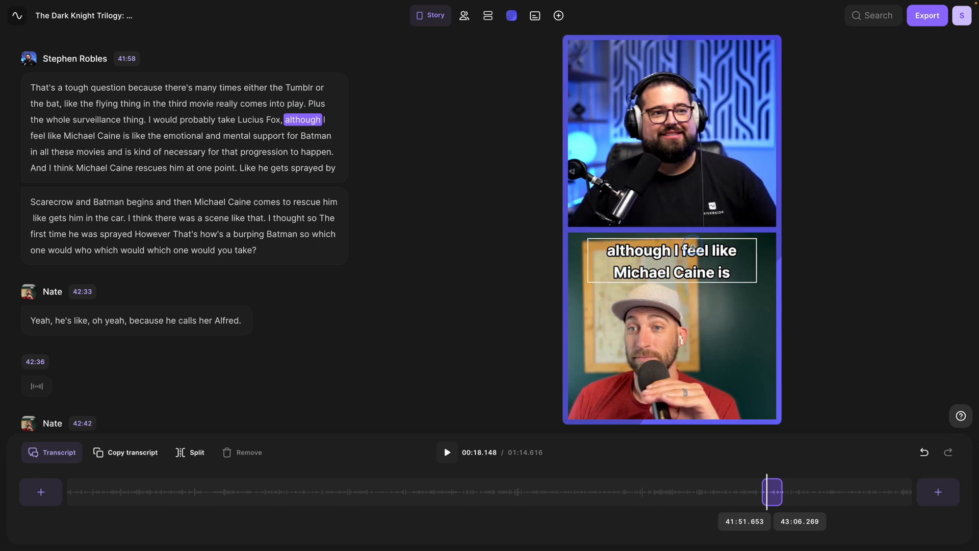
drag(667, 259, 667, 219)
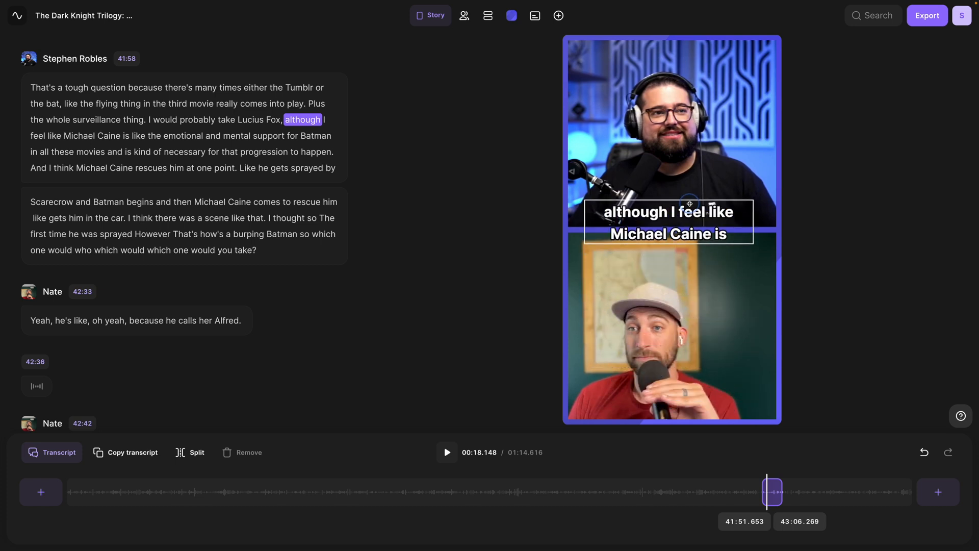
click(558, 15)
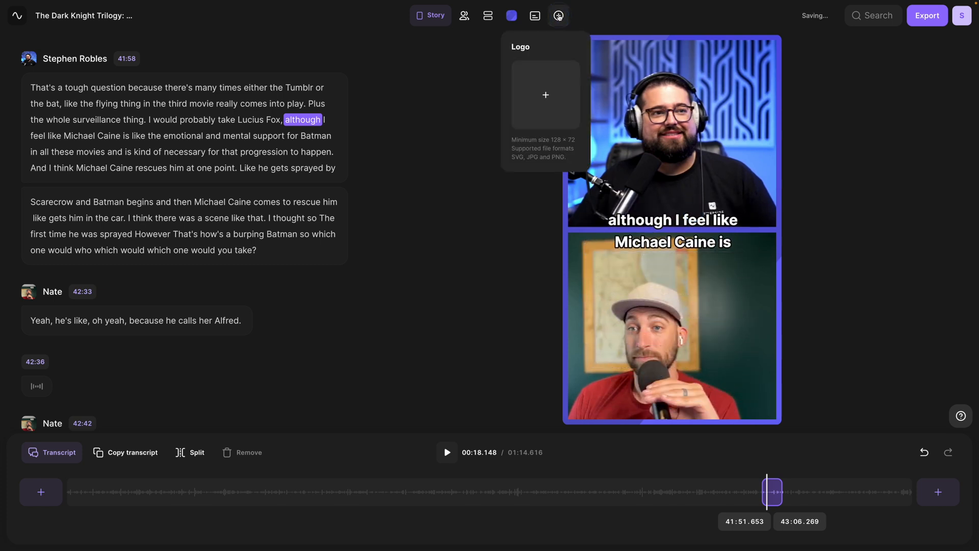
Close the Logo panel
click(558, 16)
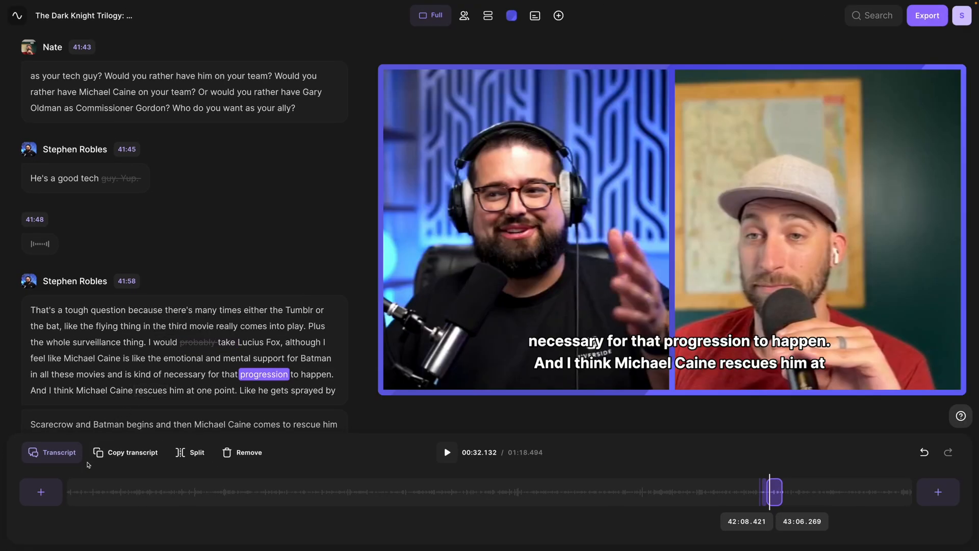
Add an intro video before the clip, then remove it
click(41, 491)
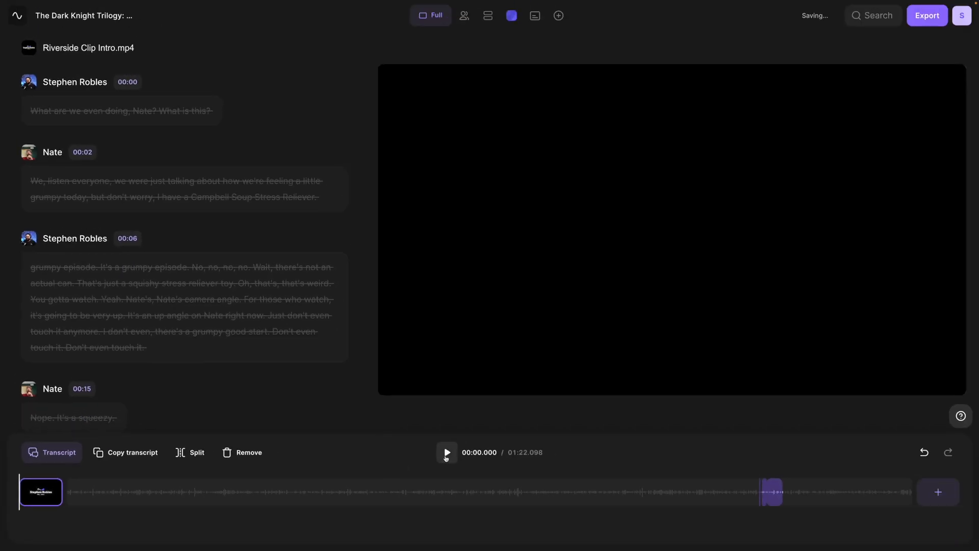
click(447, 452)
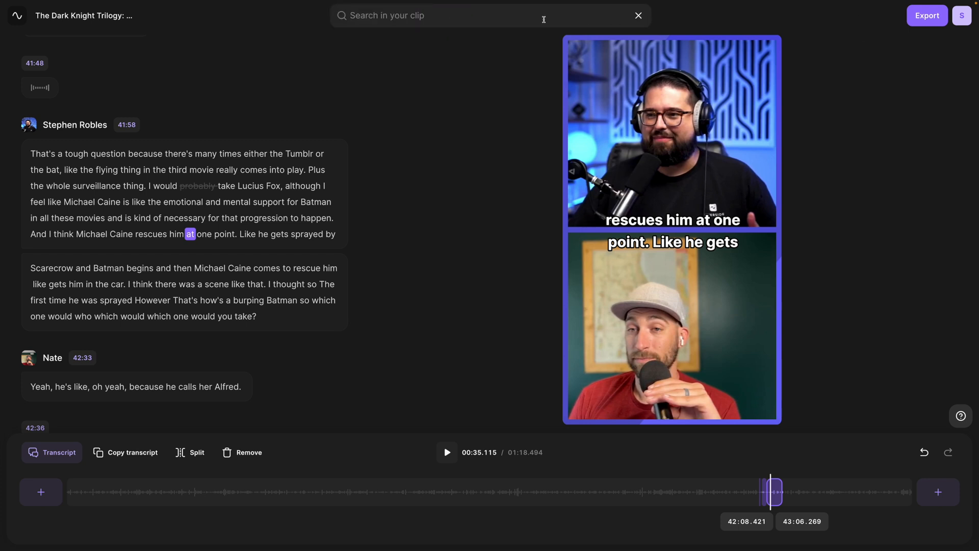
Search the transcript for 'michael caine', step between matches, then close the search
text(michael caine)
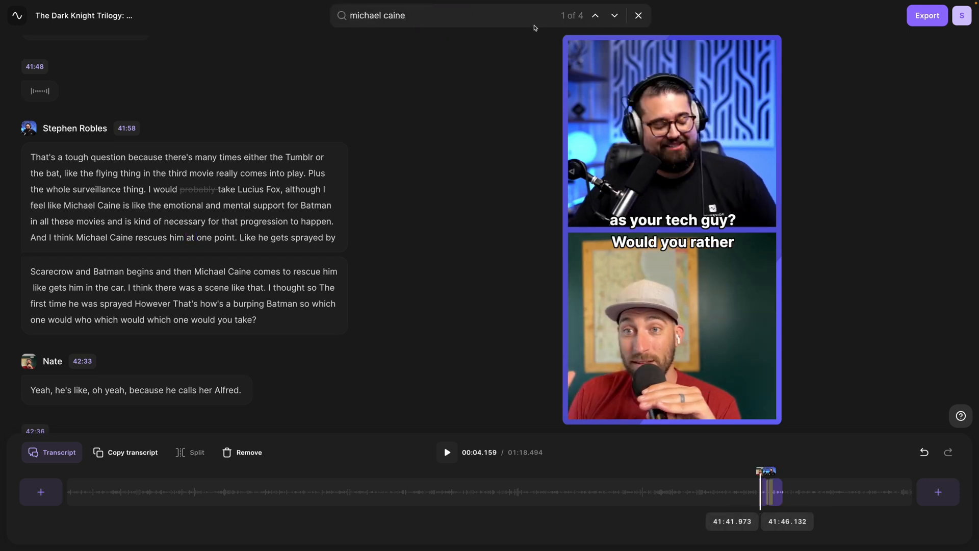
click(614, 15)
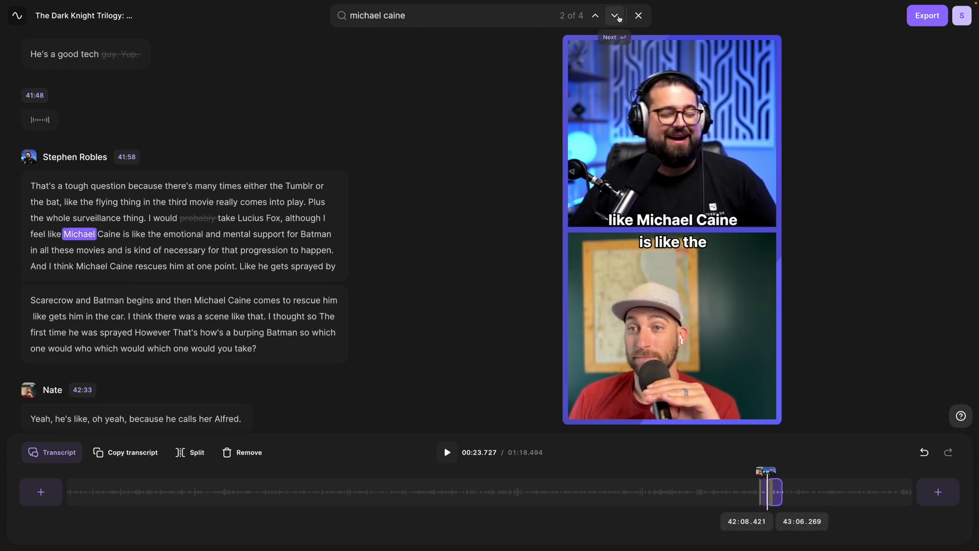
click(615, 15)
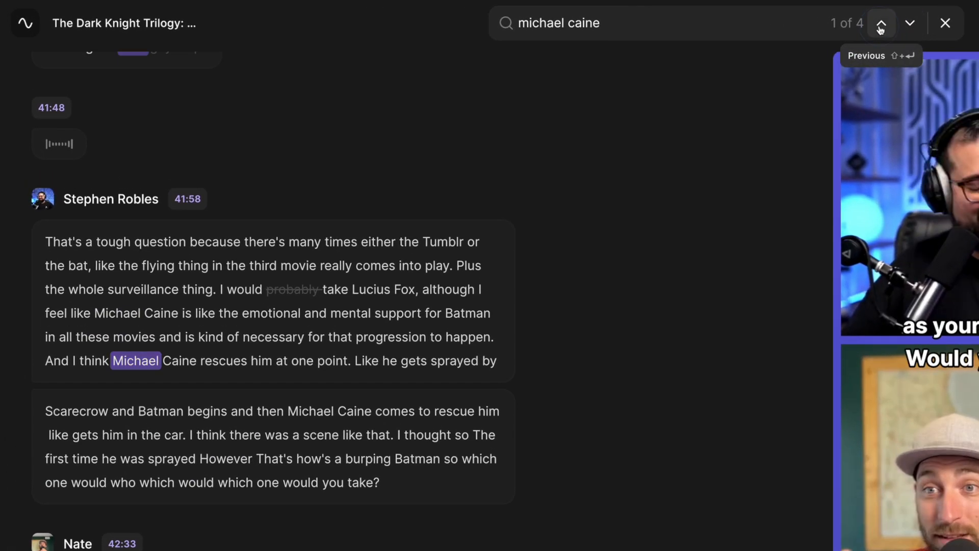
click(910, 23)
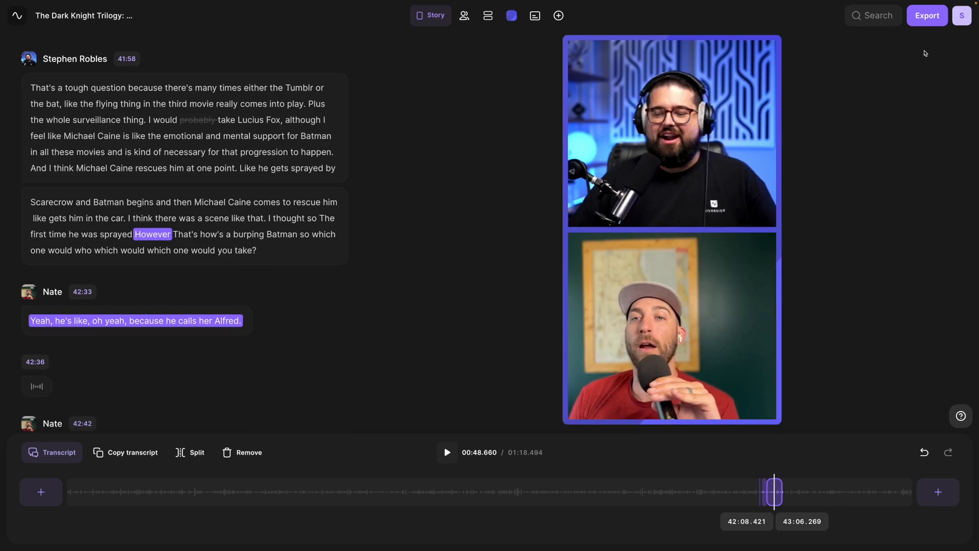
click(927, 14)
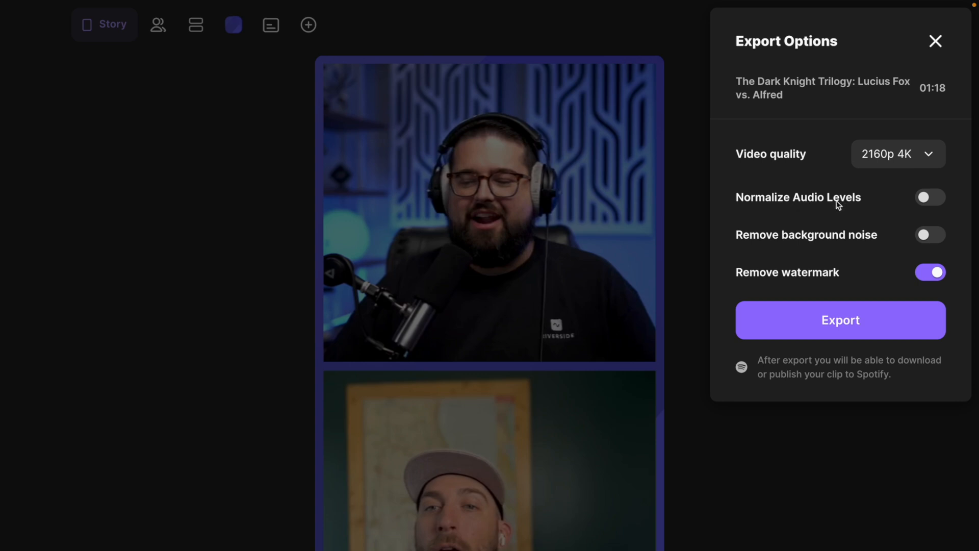
mouse_move(901, 246)
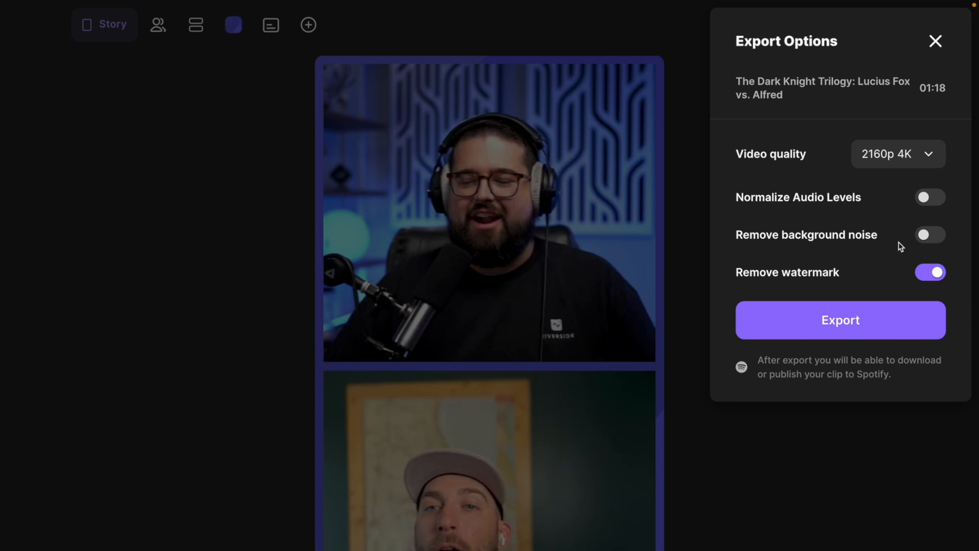
Export the clip in 2160p 4K without watermark and return to the recording page
click(839, 320)
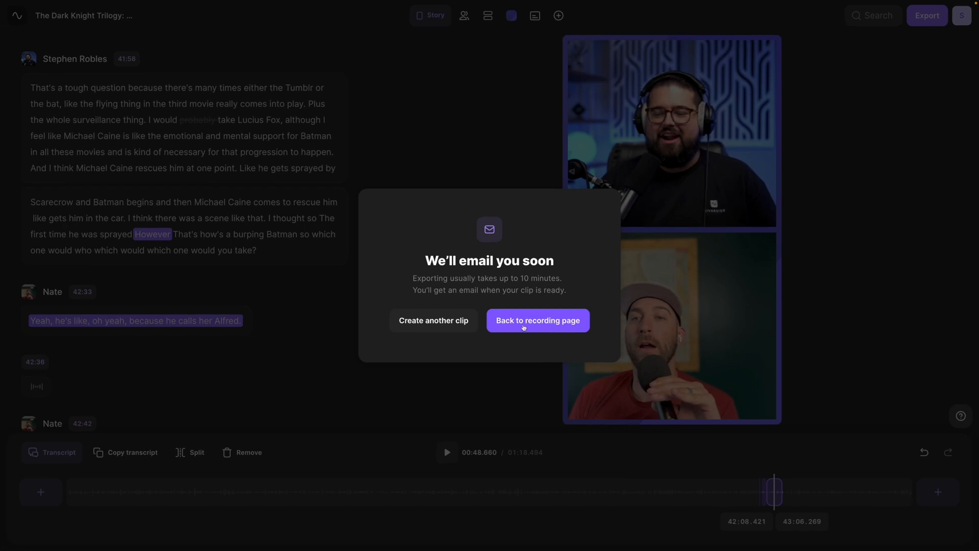
click(537, 320)
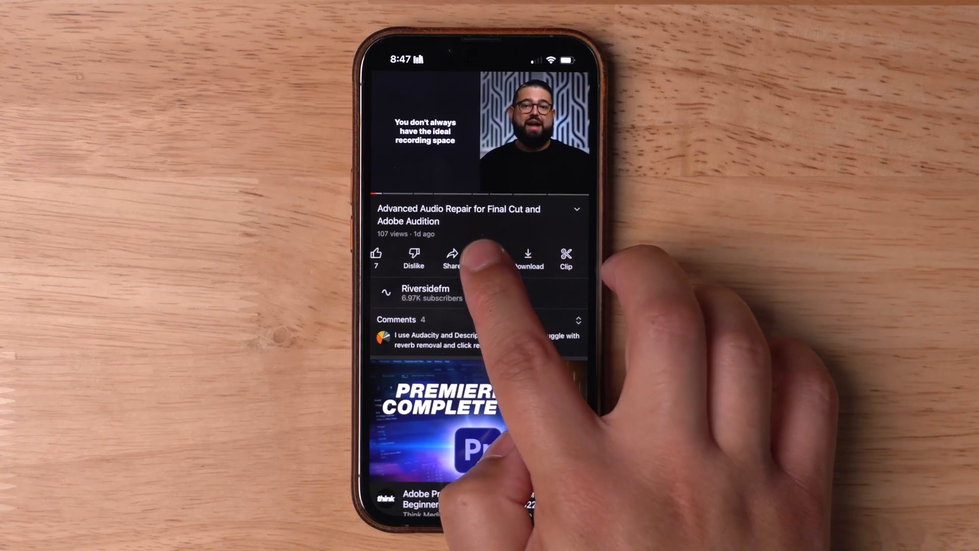
Play the Advanced Audio Repair video in YouTube on the phone
click(490, 258)
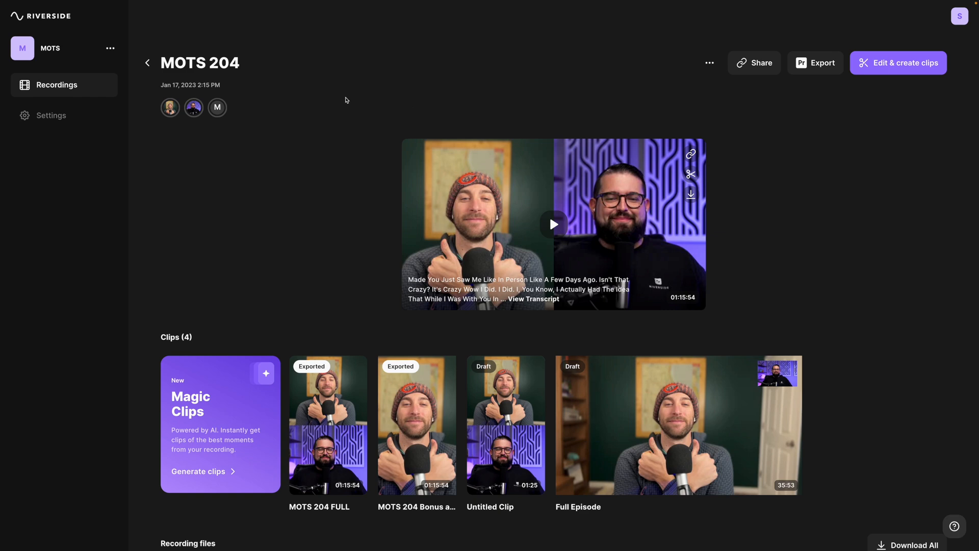
Scroll the transcript to locate the 'movie' matches around the Raiders of the Lost Ark discussion
scroll(down, 3)
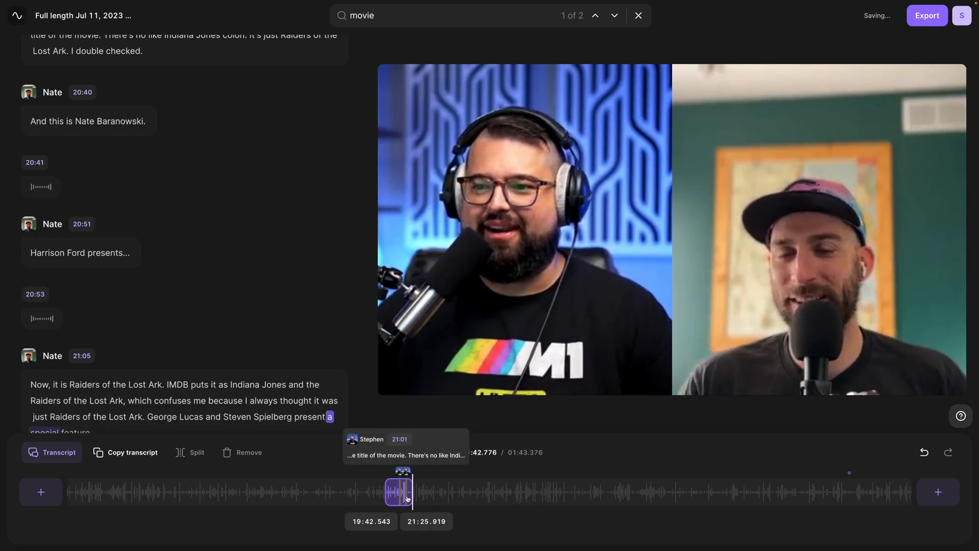
Close the transcript search and apply the bold Aa caption style to the clip
click(431, 15)
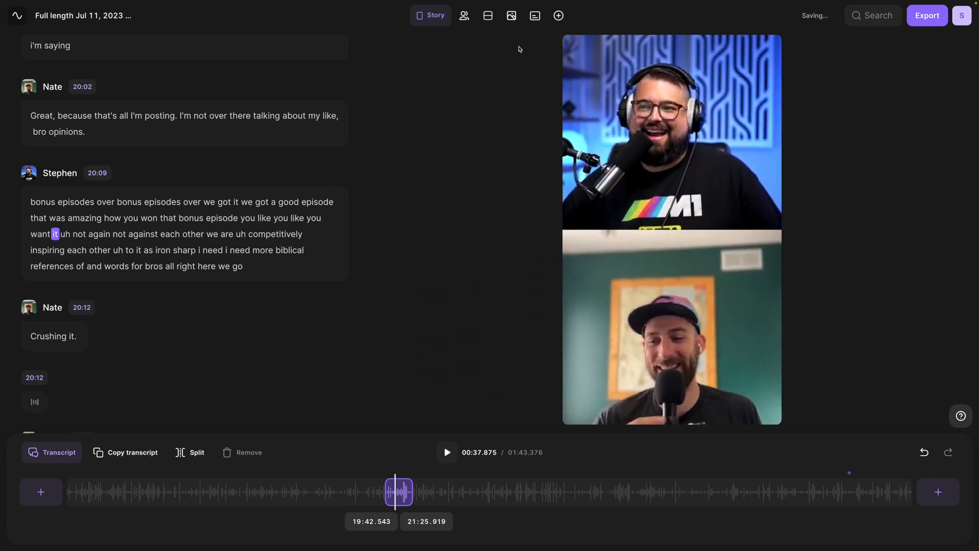
click(534, 15)
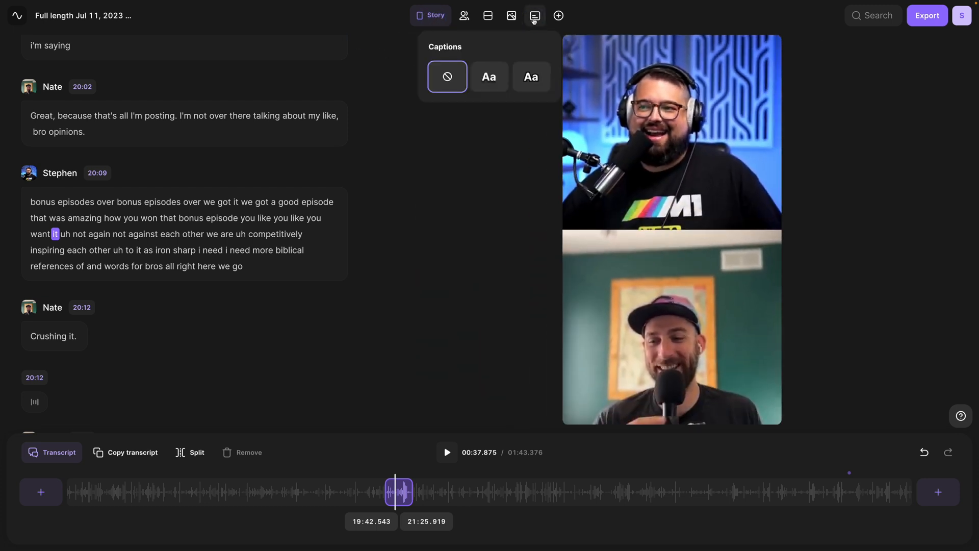
click(531, 76)
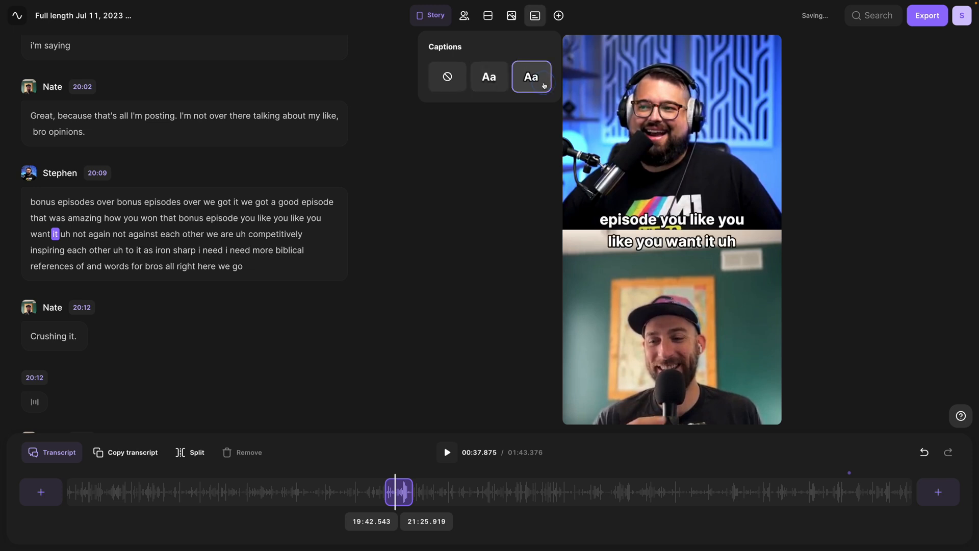